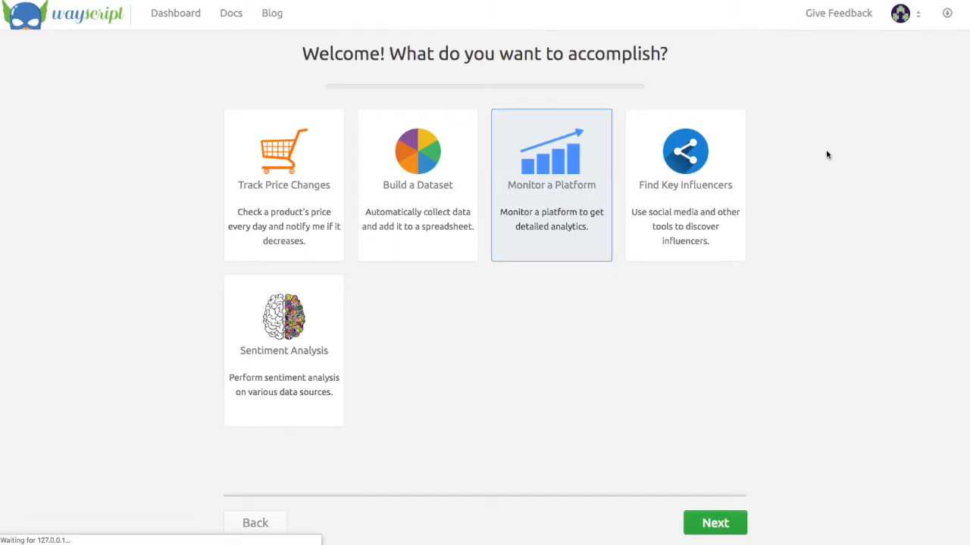
- Choose 'Monitor a Platform' as the recipe goal and continue to the platform choice
click(419, 185)
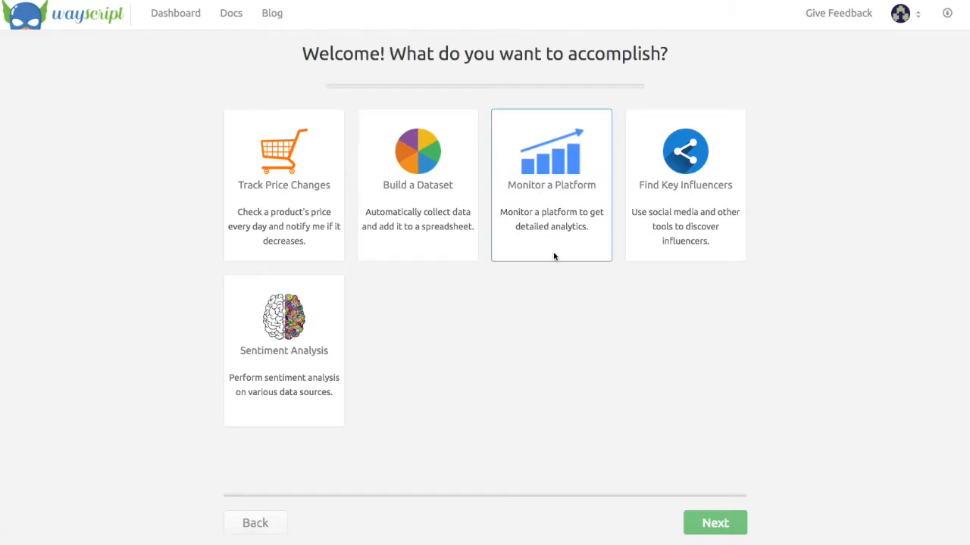
click(552, 185)
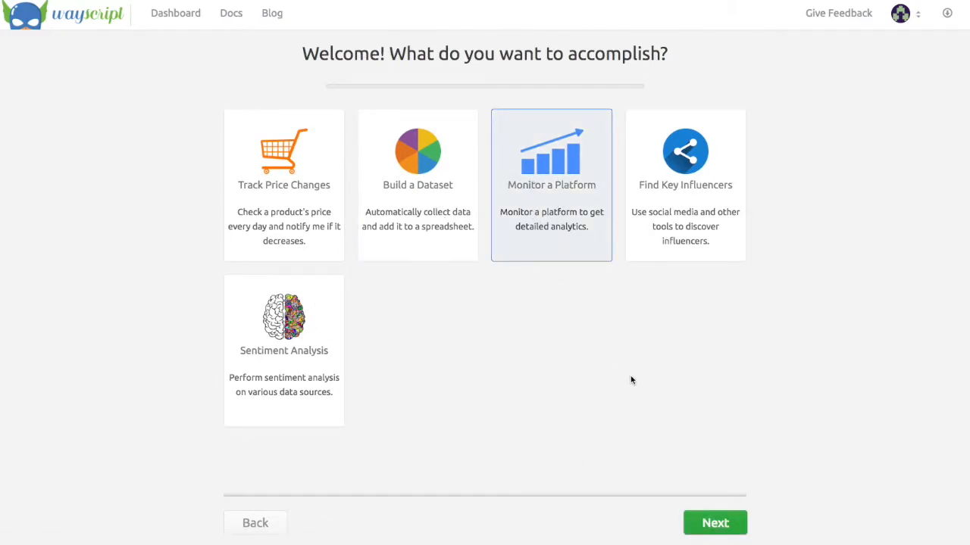
click(715, 523)
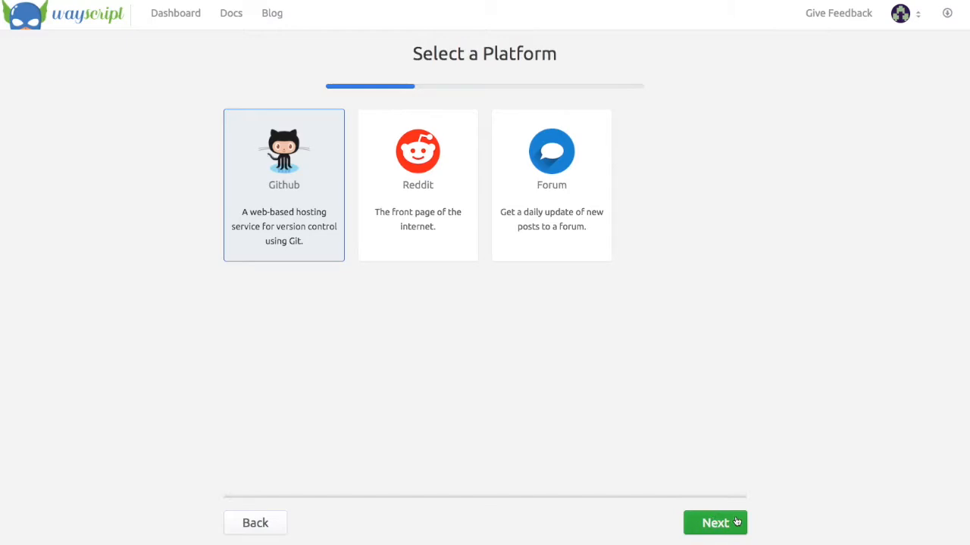
- Choose 'Monitor a Repo' for GitHub, advance to the URL step, and copy the twython repo address
click(716, 523)
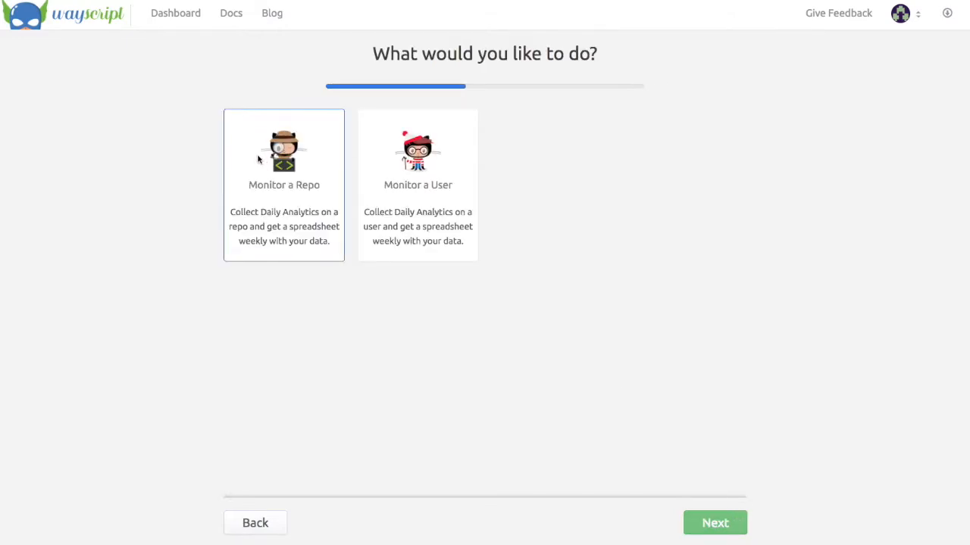
click(284, 185)
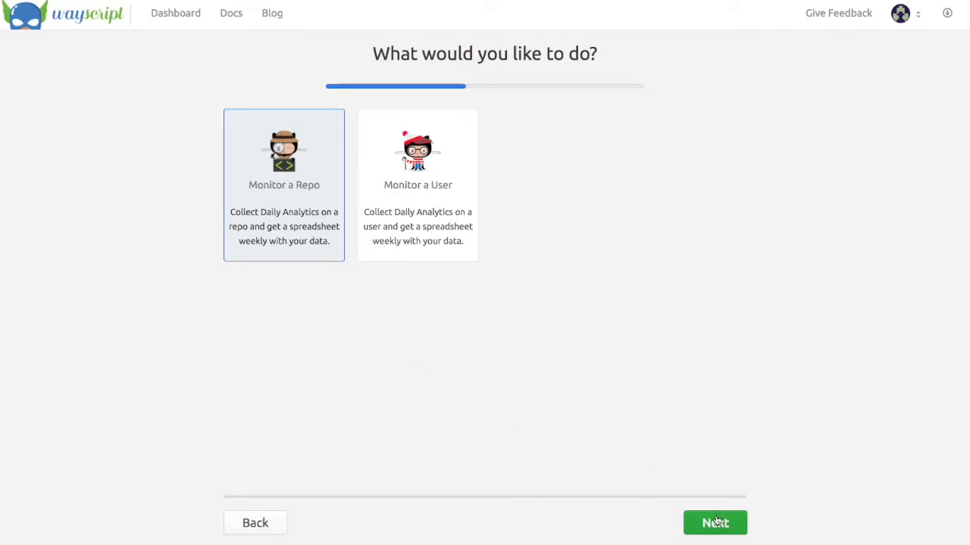
click(715, 521)
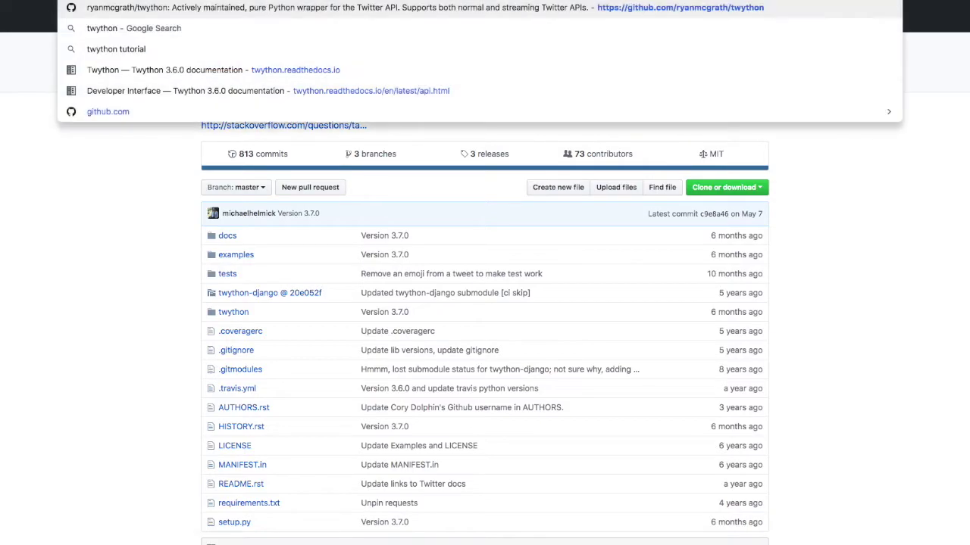
click(161, 176)
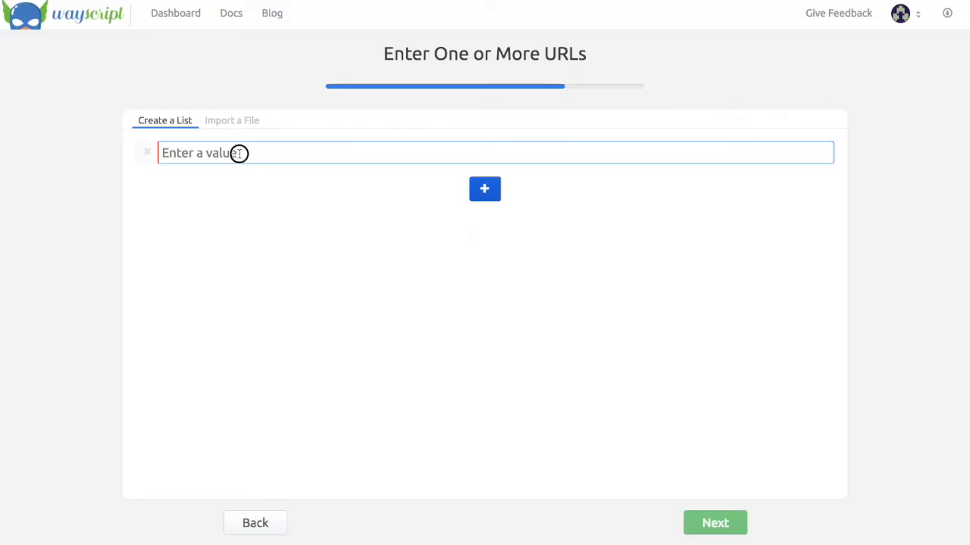
text(https://github.com/ryanmcgrath/twython)
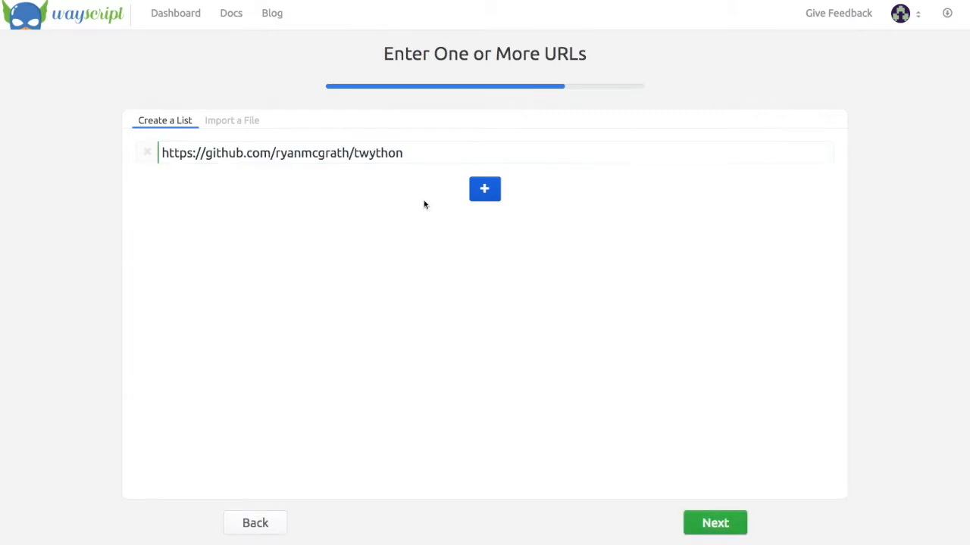
mouse_move(264, 167)
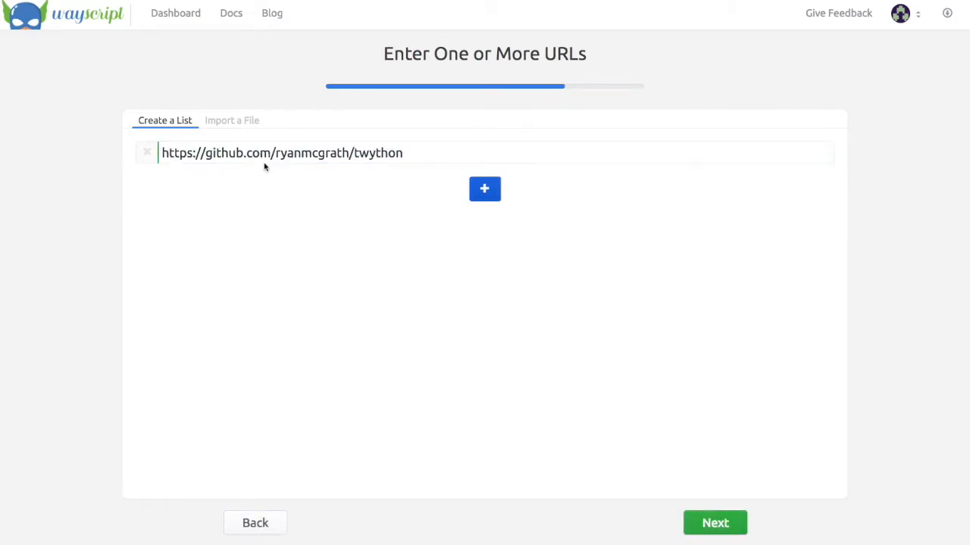
mouse_move(721, 522)
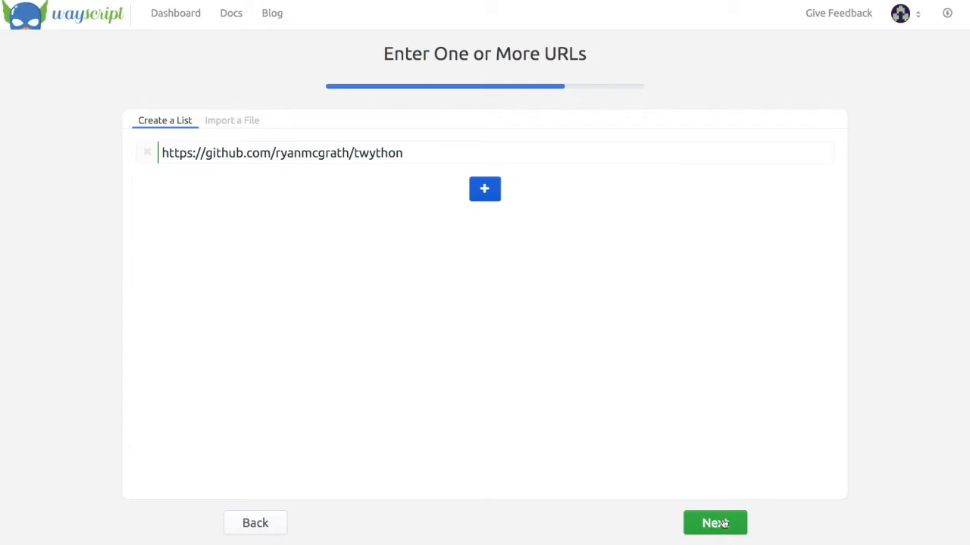
click(715, 523)
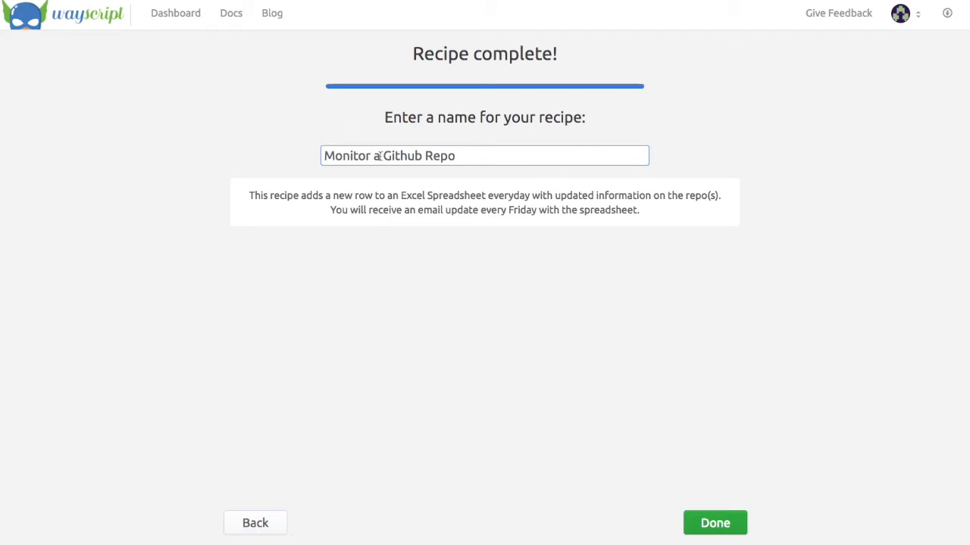
mouse_move(712, 524)
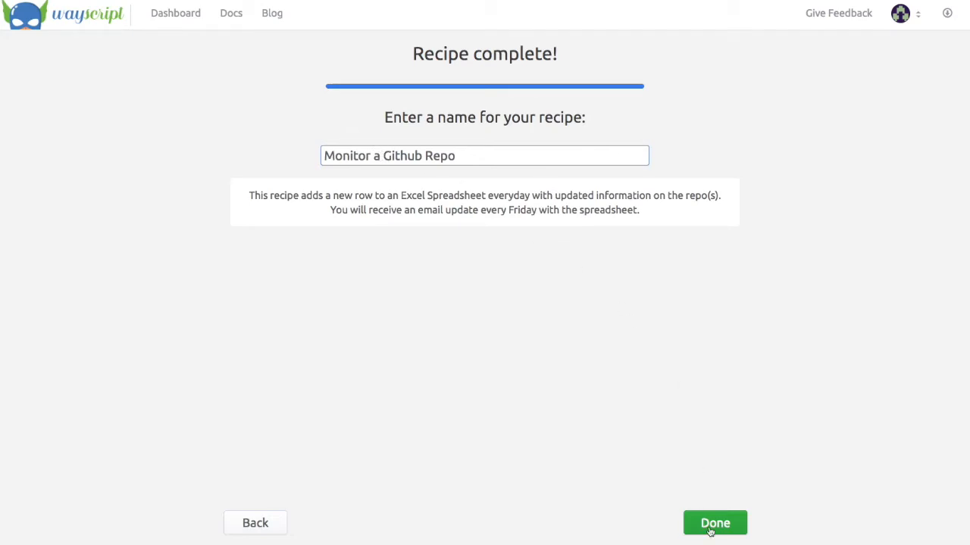
- Finish the 'Monitor a Github Repo' recipe and download its spreadsheet of twython repo stats
click(715, 523)
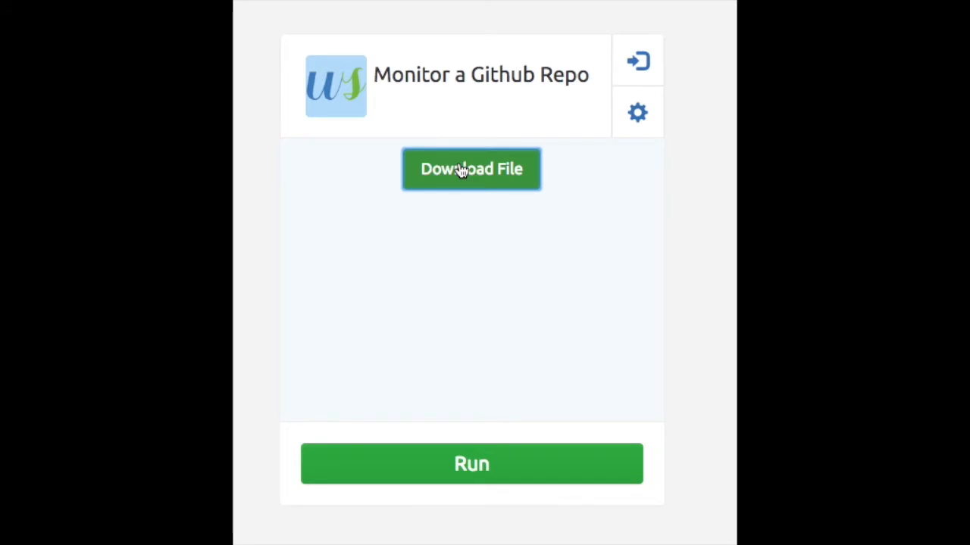
click(471, 169)
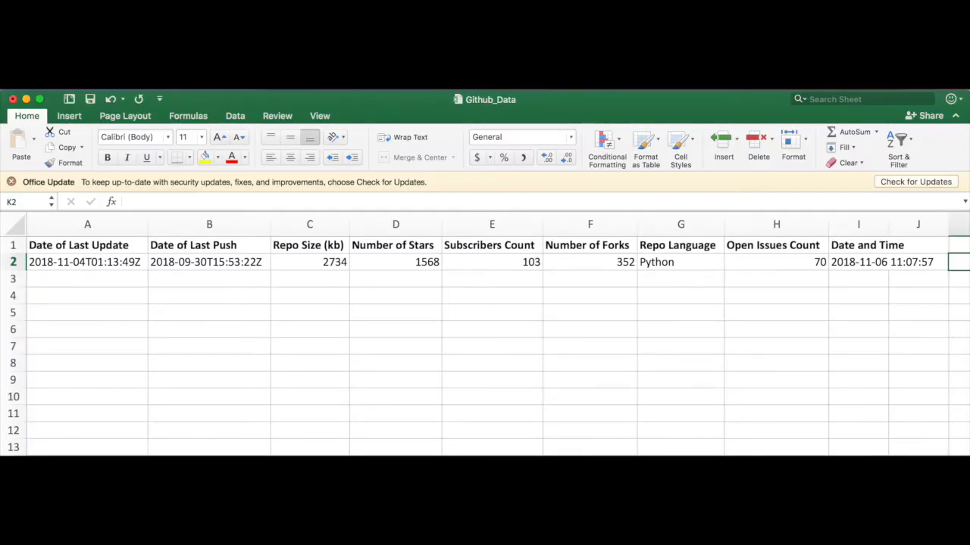